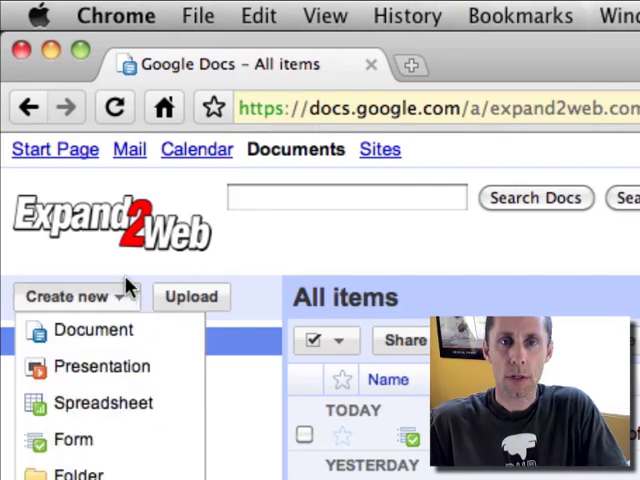
# Step: Create a new form from the Docs list's Create new menu
pyautogui.click(90, 330)
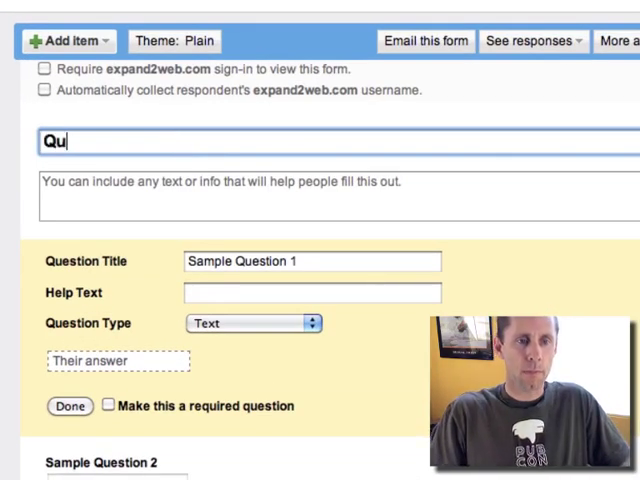
# Step: Title the form 'Questions Three' with description 'A lame attempt at referencing Monty Python humor'
pyautogui.write('Questions Three')
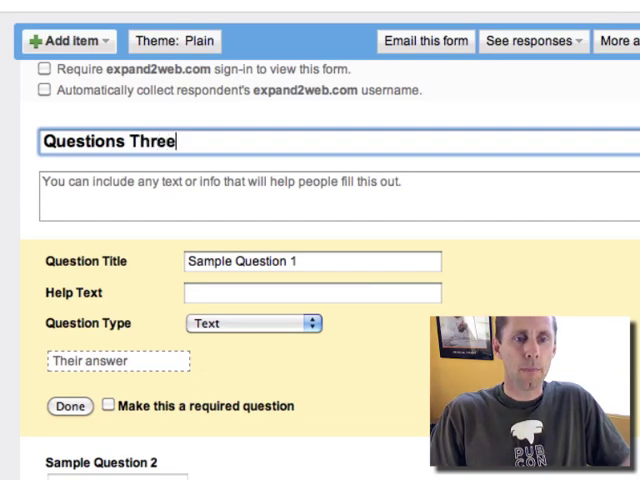
pyautogui.write('A lame att')
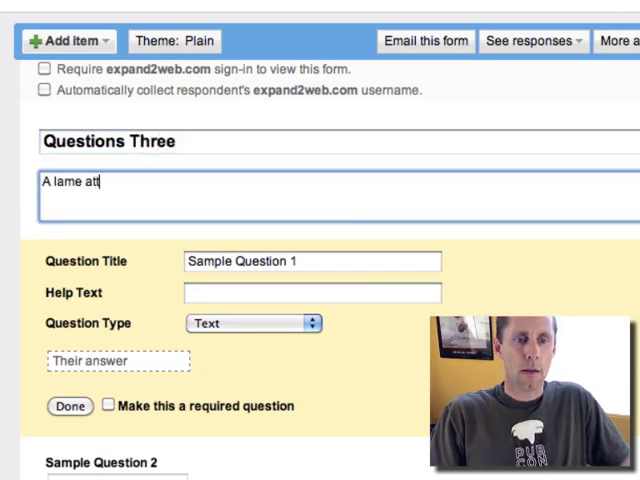
pyautogui.write('empt at re')
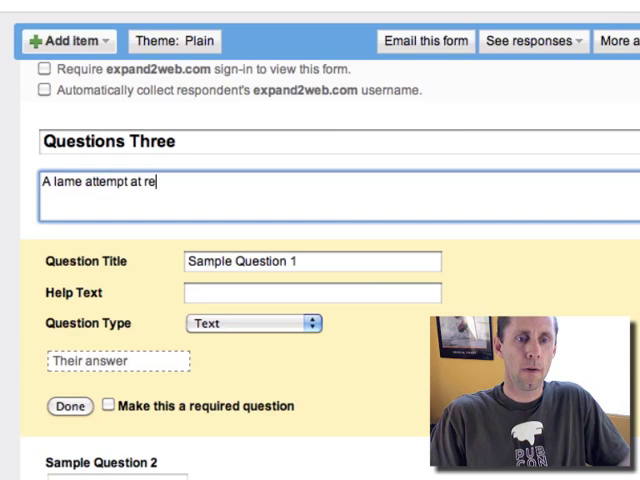
pyautogui.write('ferencing')
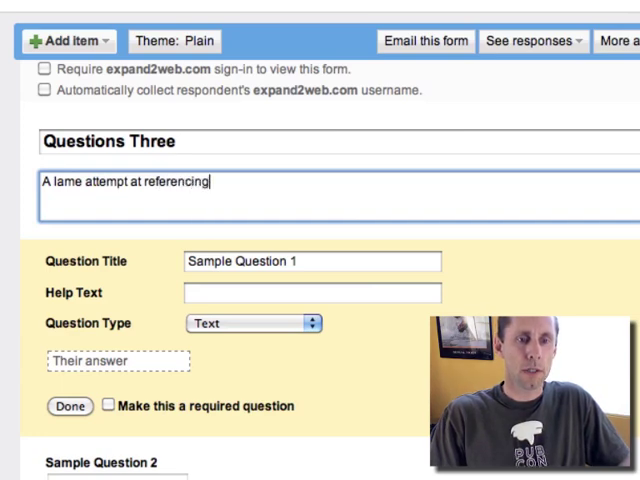
pyautogui.write('Monty Python humor')
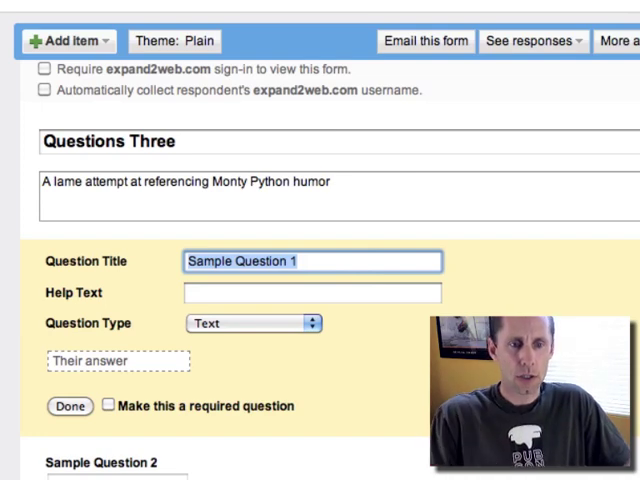
# Step: Make 'What, is your Name?' a required text question with help 'Please enter your name here'
pyautogui.write('What, is your Name?')
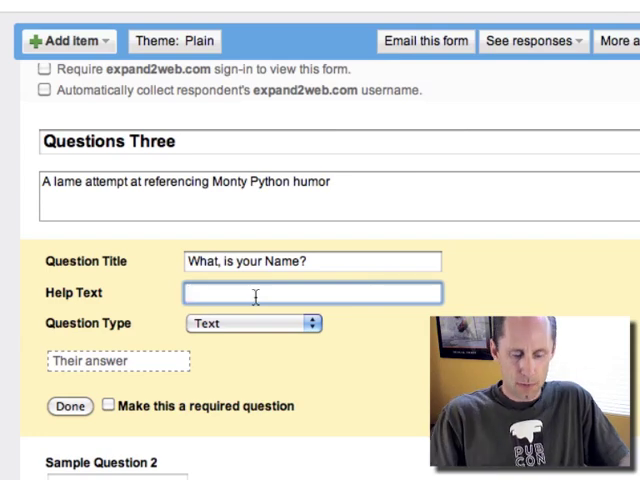
pyautogui.write('Please enter your name here')
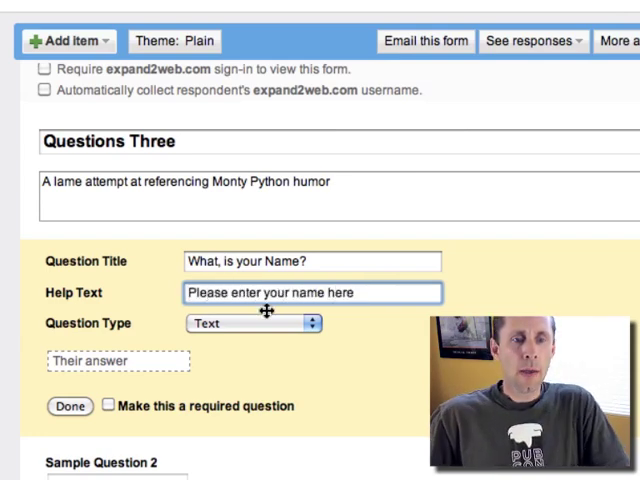
pyautogui.click(252, 323)
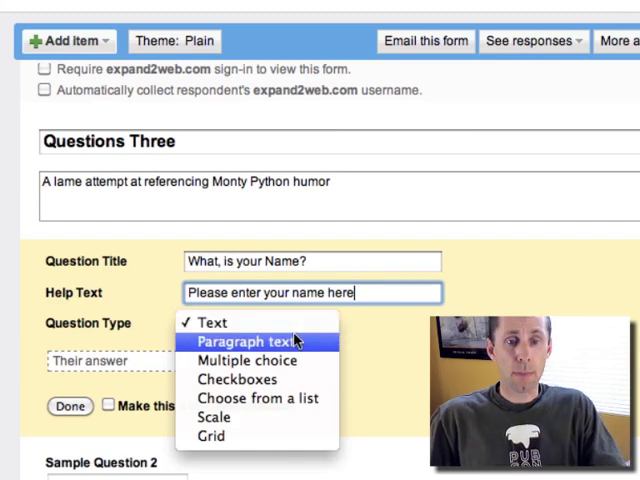
pyautogui.moveTo(250, 359)
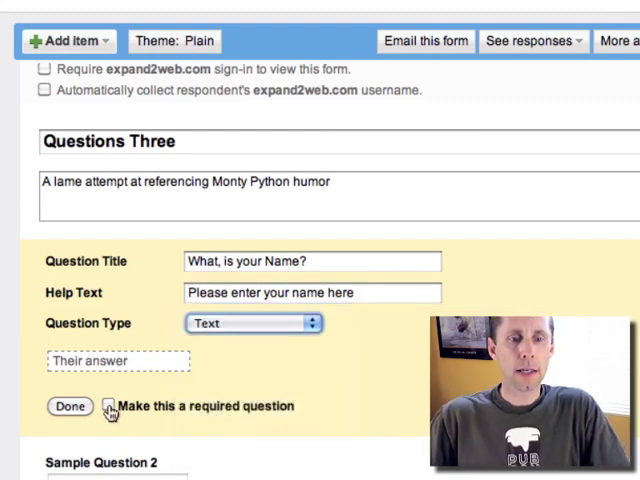
pyautogui.click(108, 406)
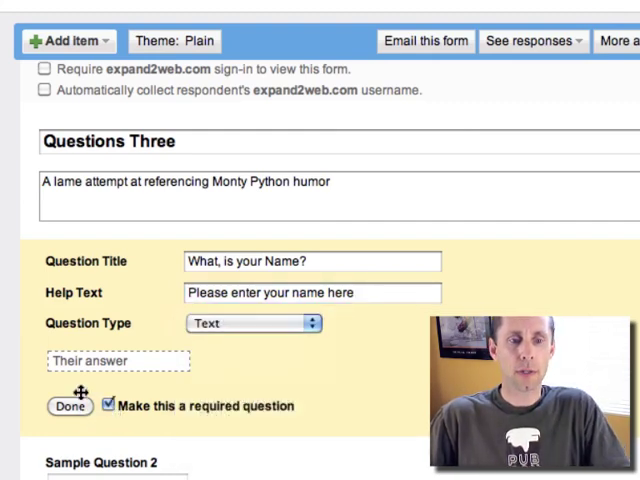
pyautogui.click(69, 406)
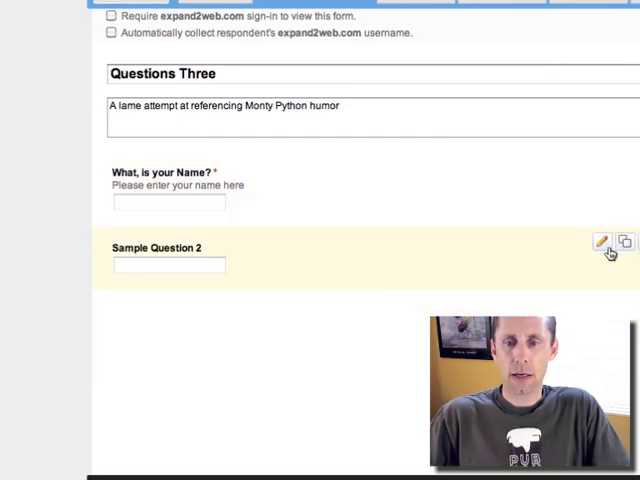
# Step: Retitle Sample Question 2 to 'What is your Quest?' and save it
pyautogui.click(601, 242)
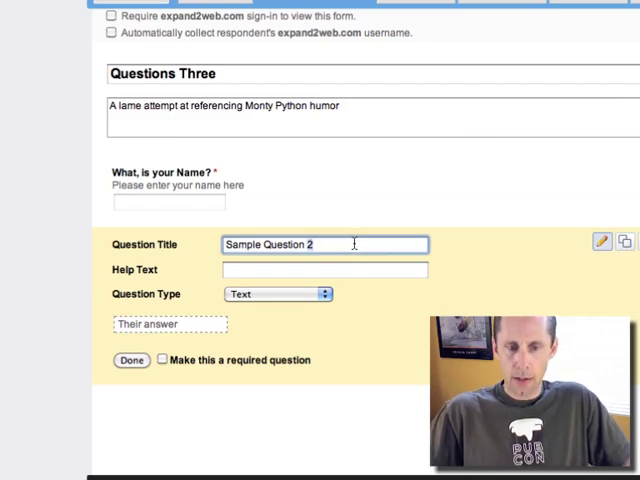
pyautogui.write('What is')
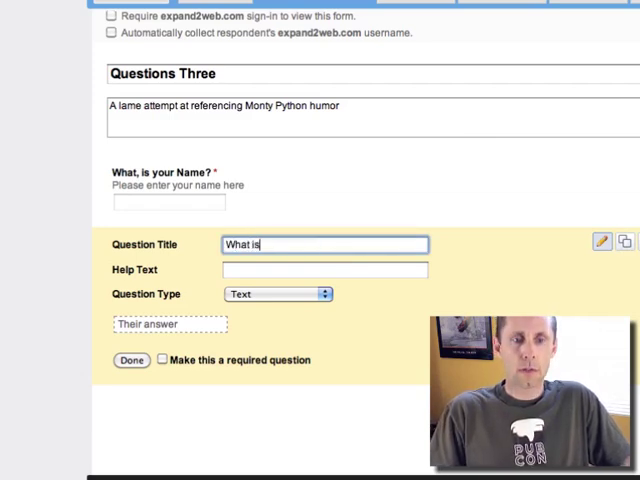
pyautogui.write('your Quest?')
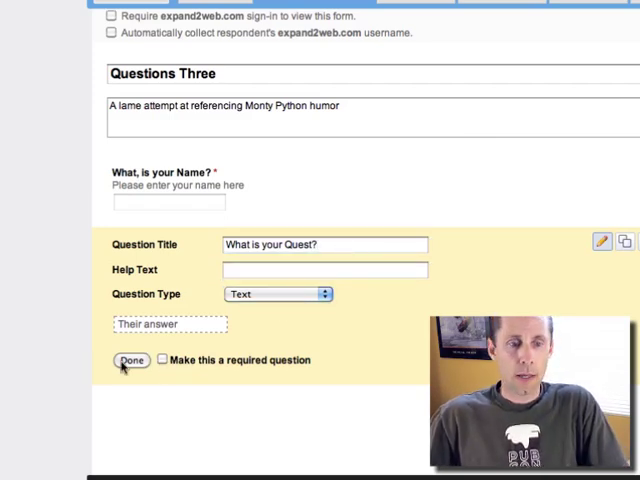
pyautogui.click(132, 360)
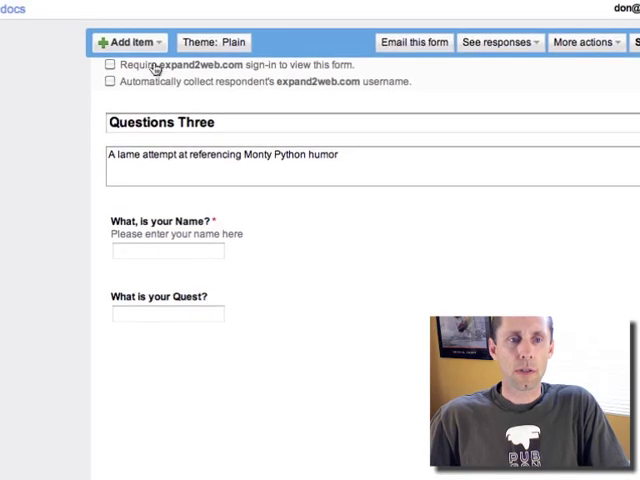
pyautogui.click(126, 42)
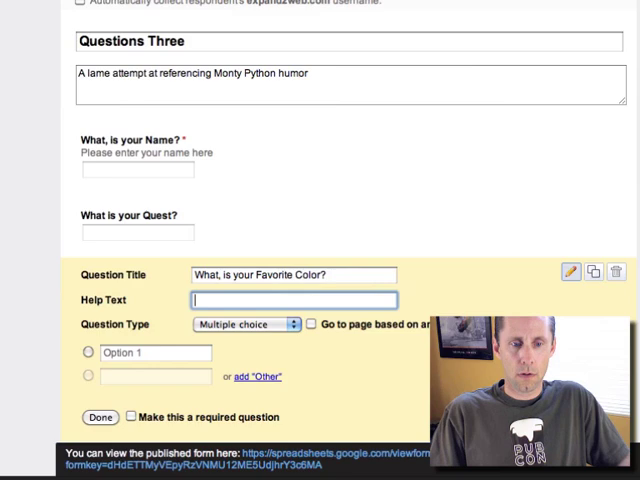
# Step: Add multiple-choice 'What, is your Favorite Color?' with help text and options starting with Red
pyautogui.write('Your favorite color here')
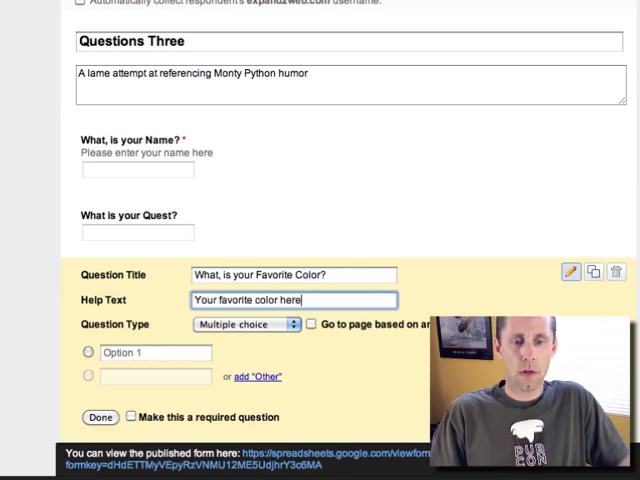
pyautogui.write('- make sure you get it right on the first try!')
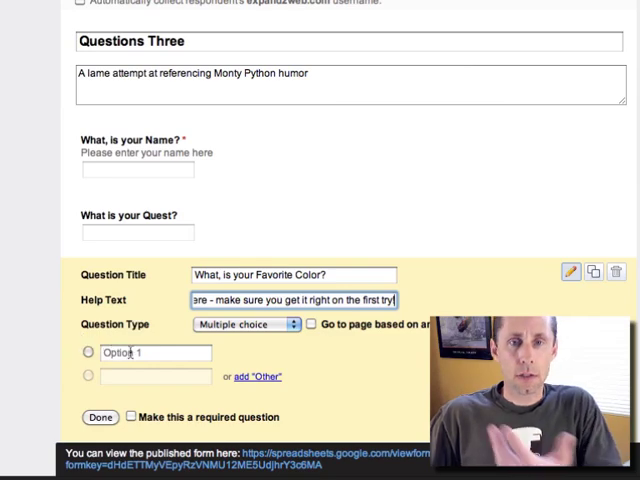
pyautogui.write('Red')
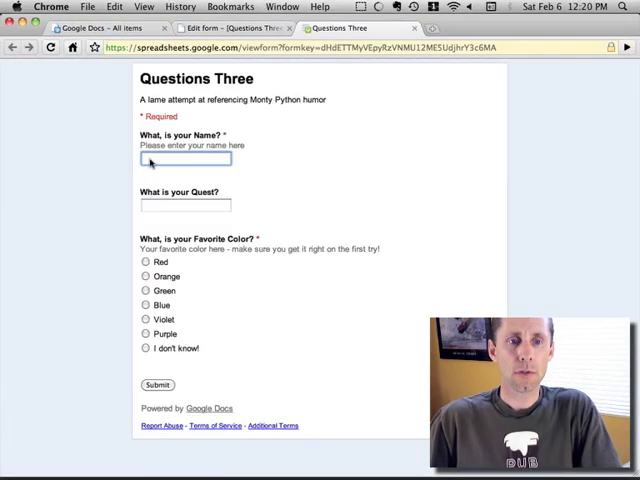
# Step: Submit a test response: name Don, quest 'To find the holy grail', color Blue
pyautogui.write('Don')
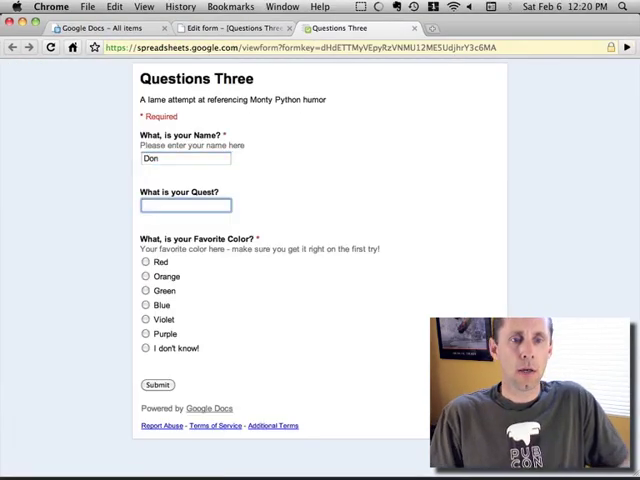
pyautogui.write('To find the holy grail')
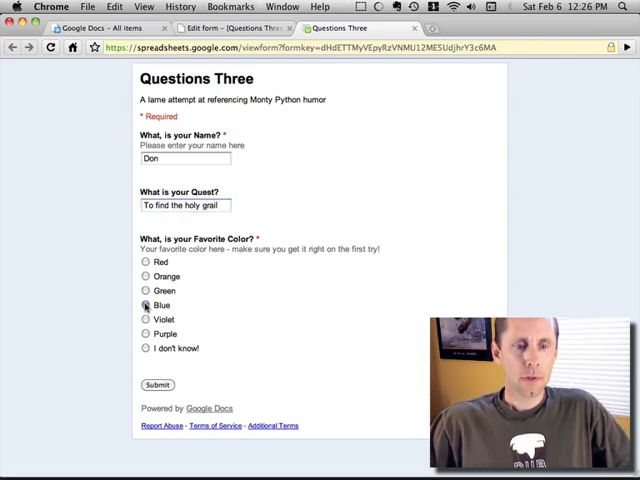
pyautogui.click(156, 385)
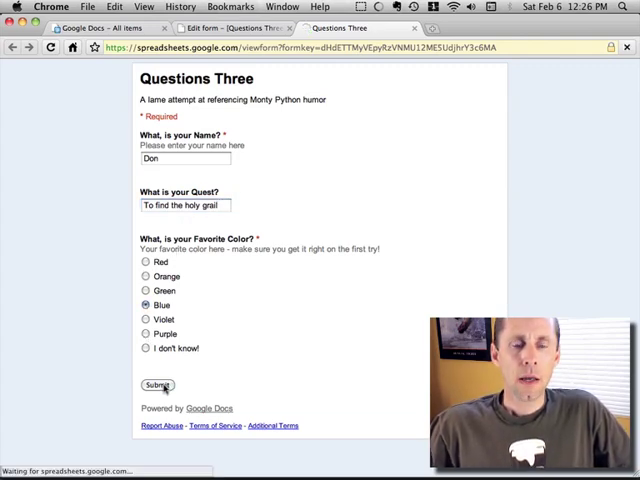
pyautogui.click(157, 385)
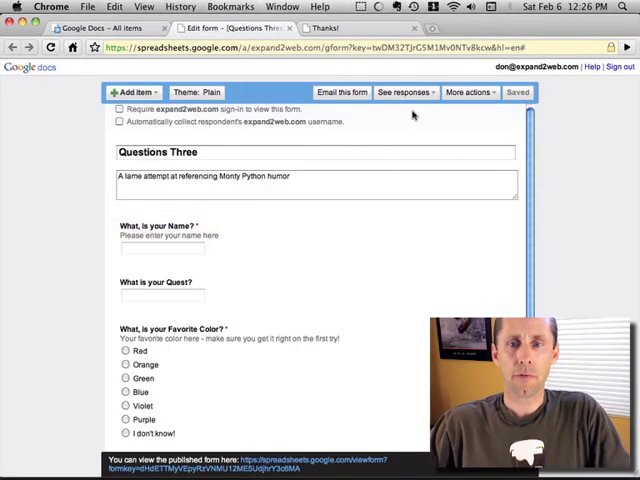
# Step: Change the confirmation message to 'Thank you very much!!' and save
pyautogui.click(470, 92)
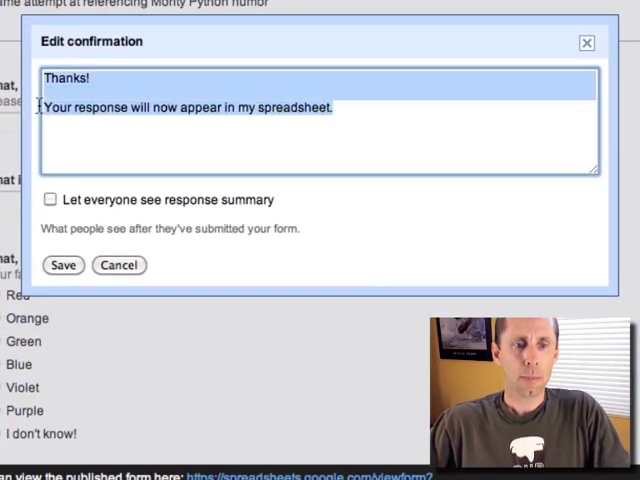
pyautogui.write('Tha')
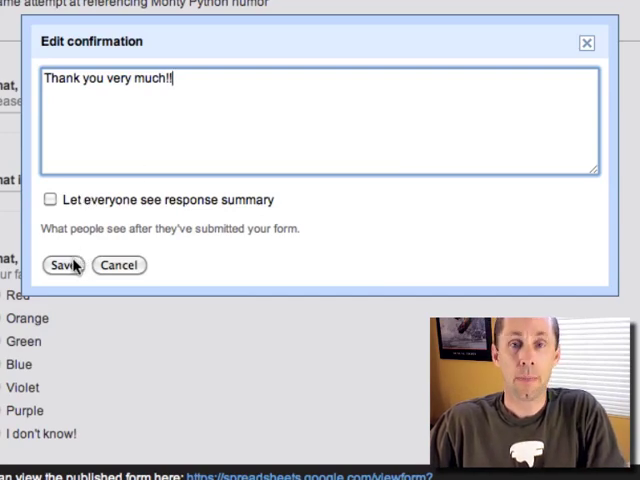
pyautogui.click(62, 265)
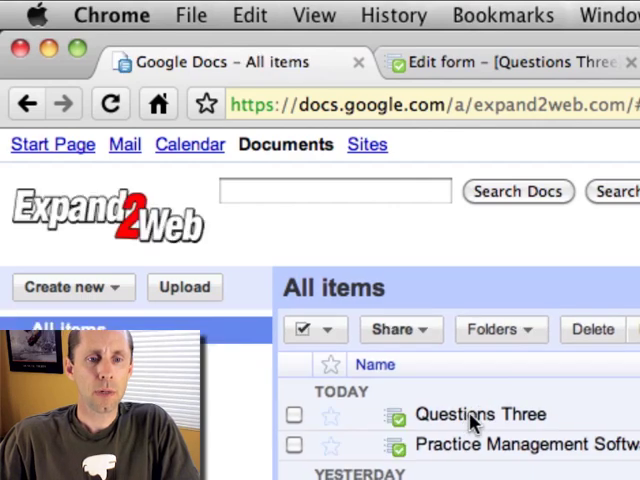
# Step: Open the Questions Three response spreadsheet from the Docs list
pyautogui.doubleClick(480, 414)
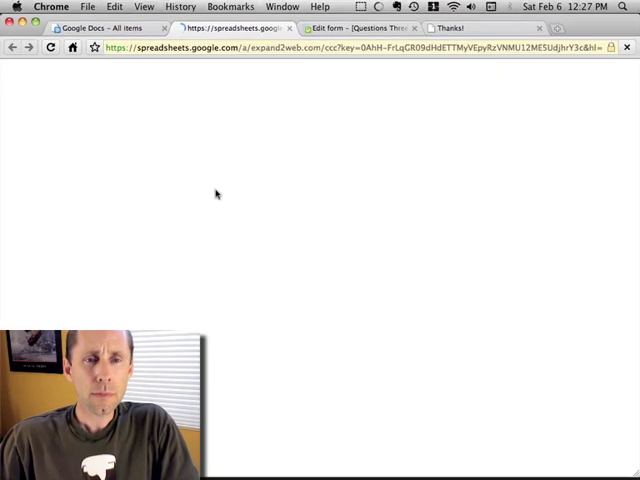